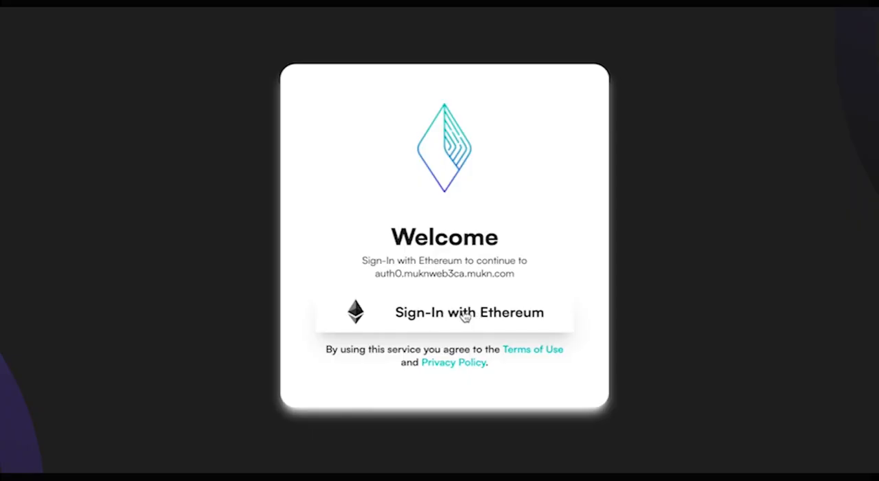
Start Ethereum sign-in and choose a wallet provider to connect.
left_click(470, 312)
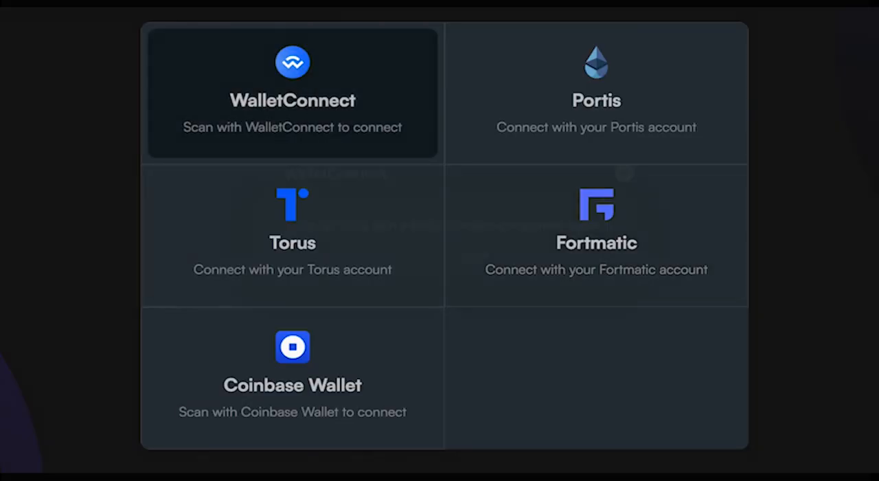
left_click(291, 93)
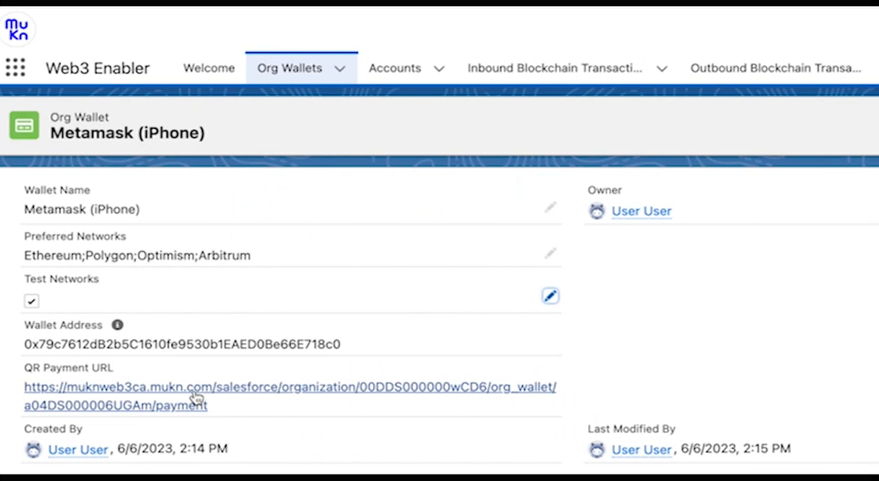
mouse_move(175, 399)
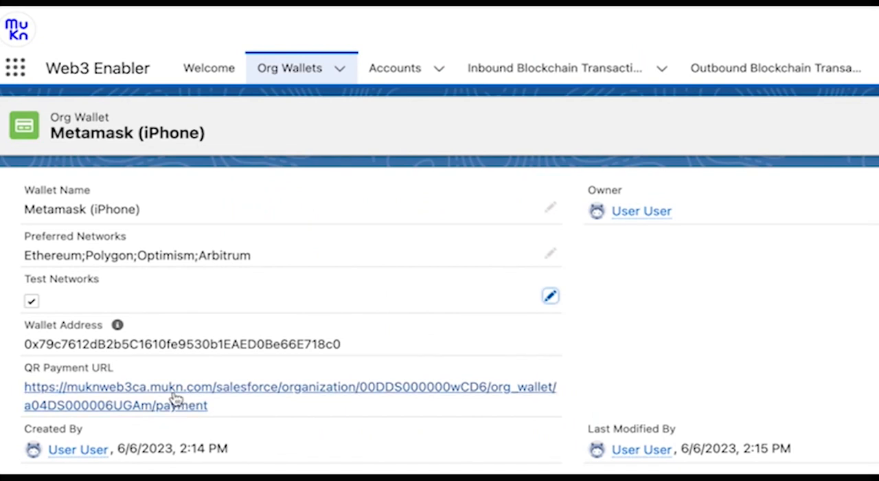
Follow the Metamask (iPhone) org wallet's QR Payment URL to view the transaction.
left_click(175, 388)
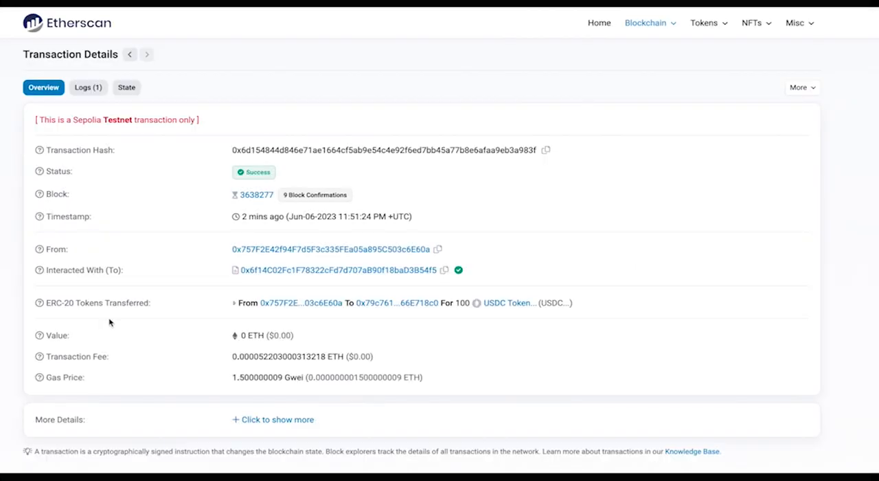
mouse_move(190, 285)
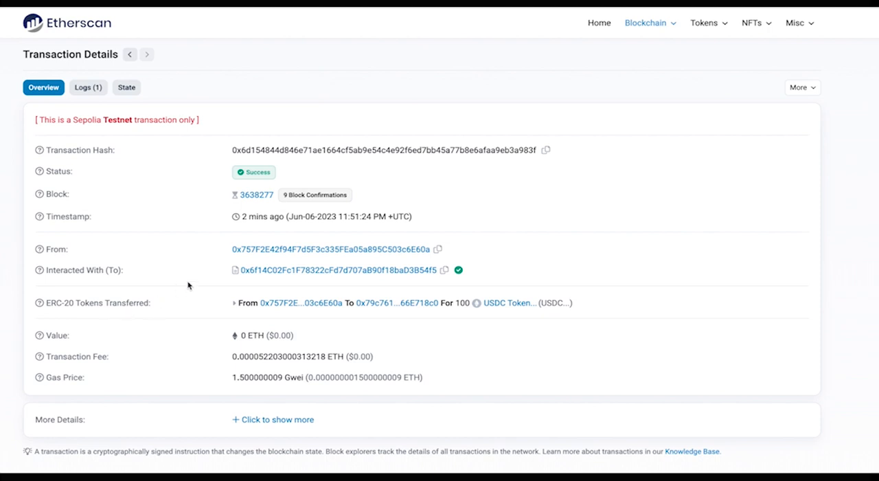